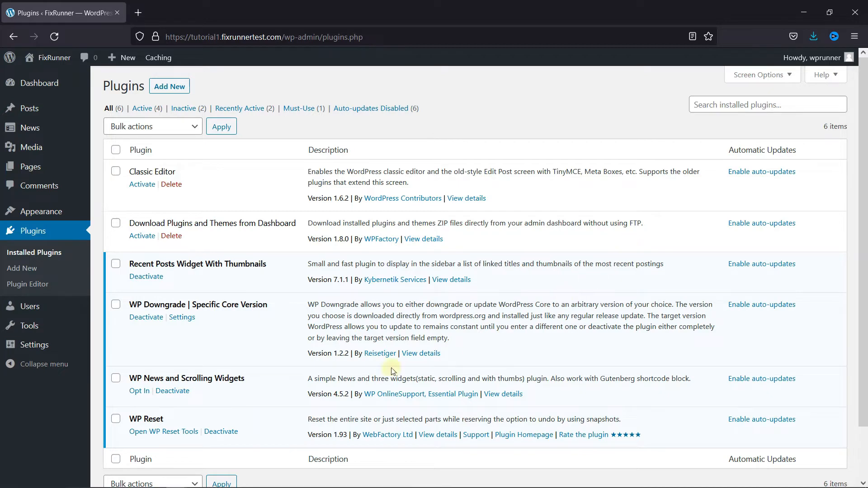
mouse_move(207, 380)
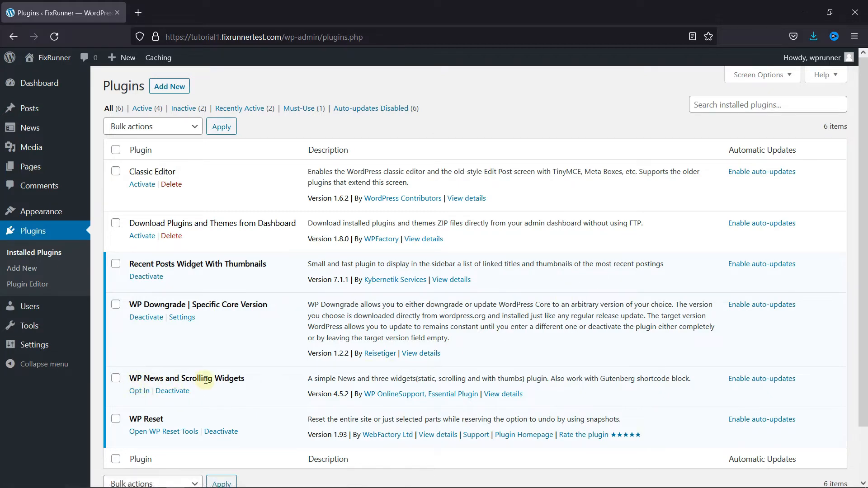
mouse_move(225, 389)
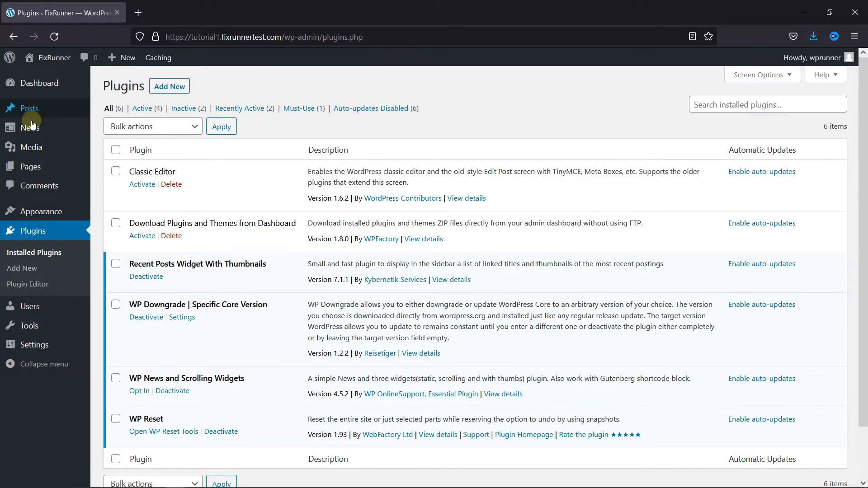
Start a new, blank news item from the News section of the admin.
left_click(29, 127)
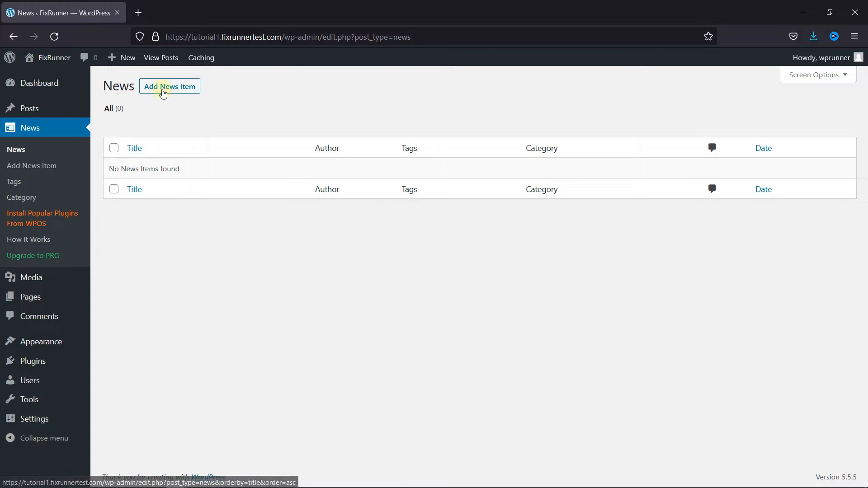
left_click(169, 87)
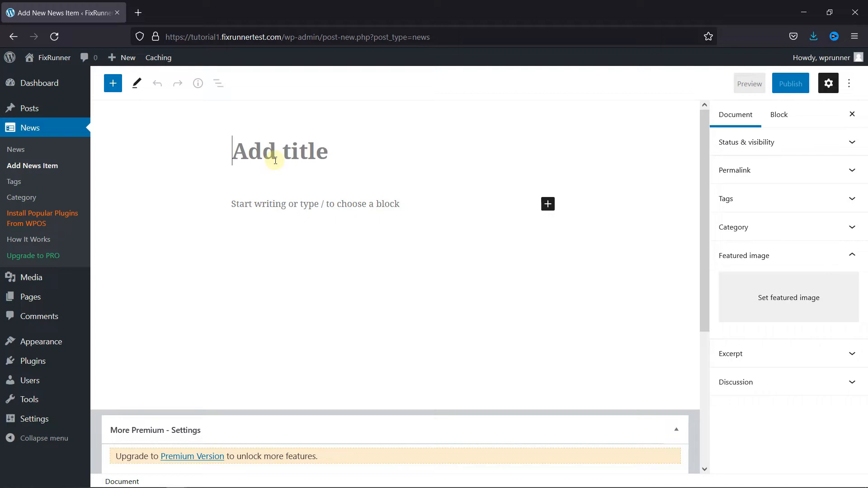
Title the news item "Covid-19" and write the body "add your news description here...".
type("Co")
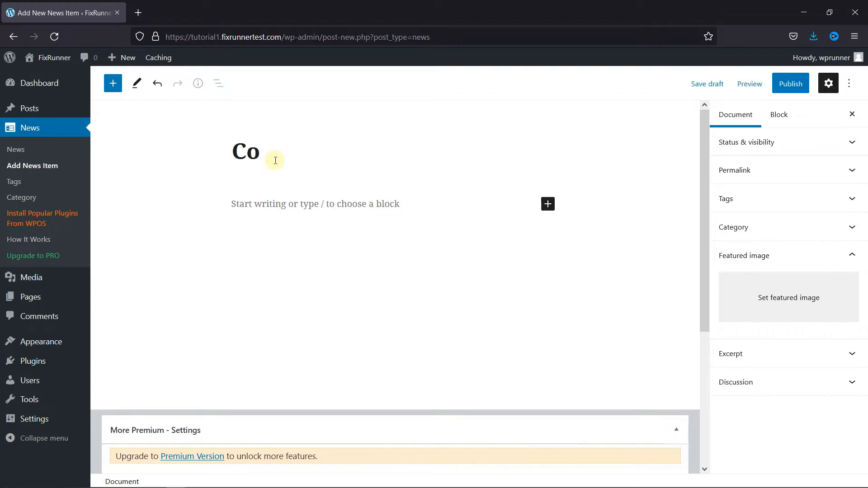
type("vid-1")
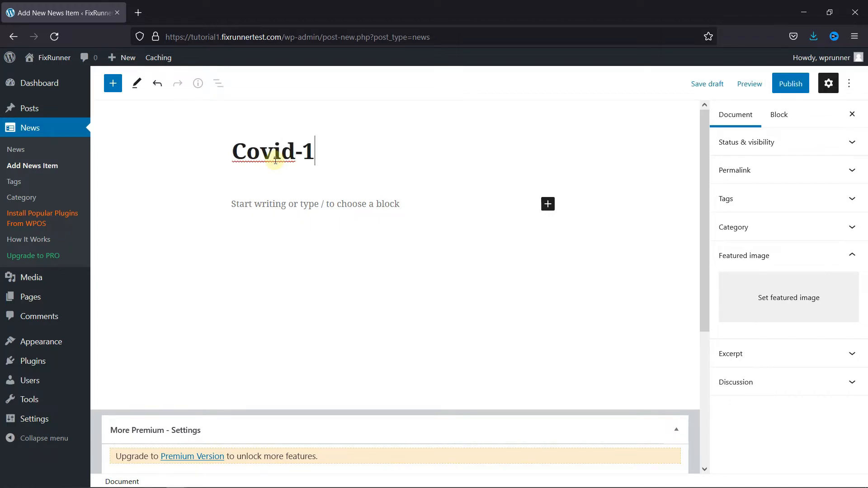
type("9")
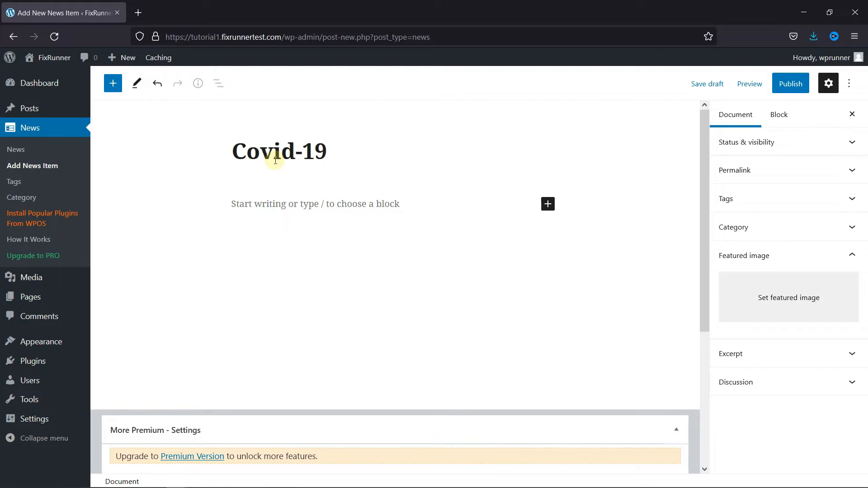
left_click(257, 207)
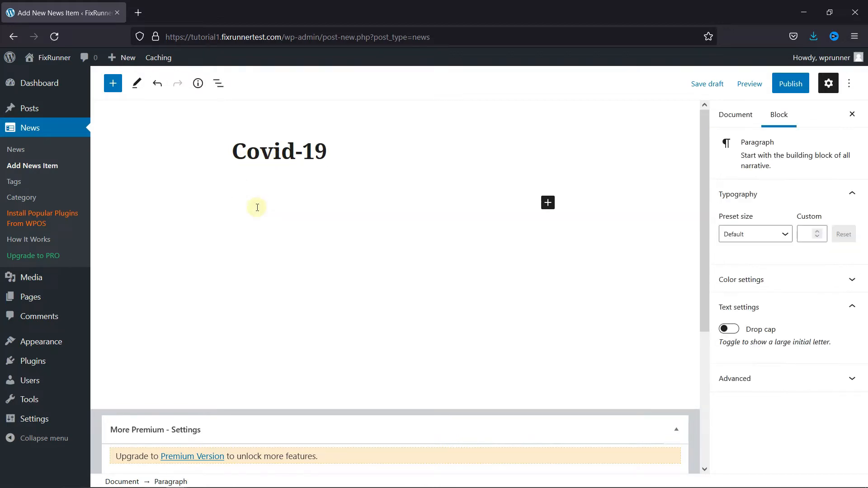
type("add yo")
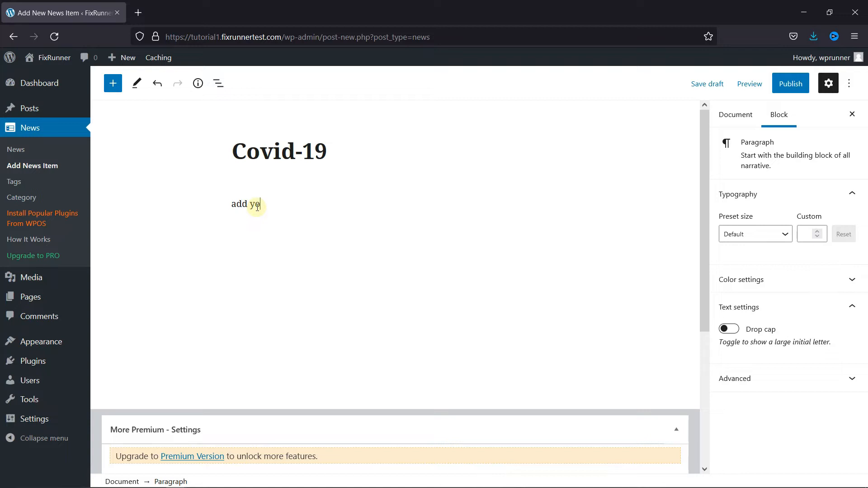
type("ur")
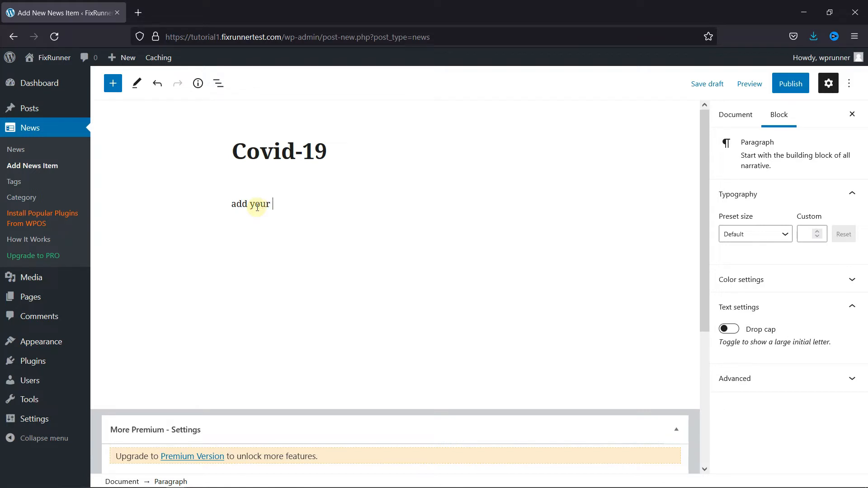
type("news")
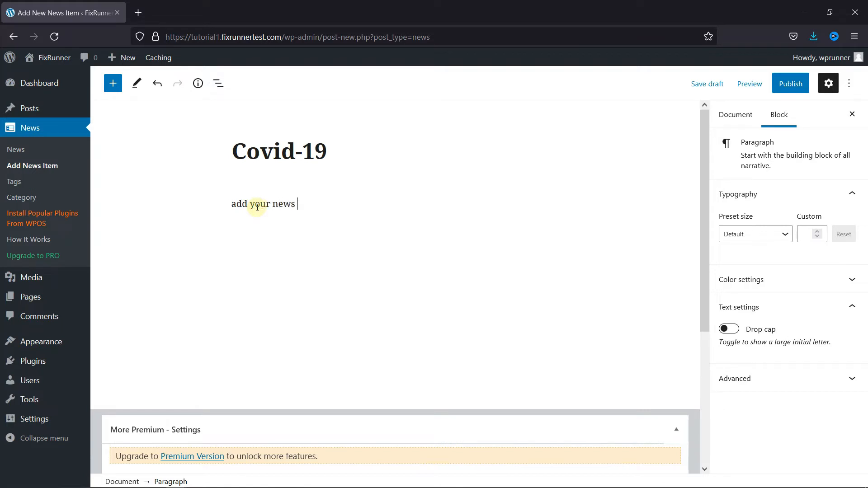
type("descript")
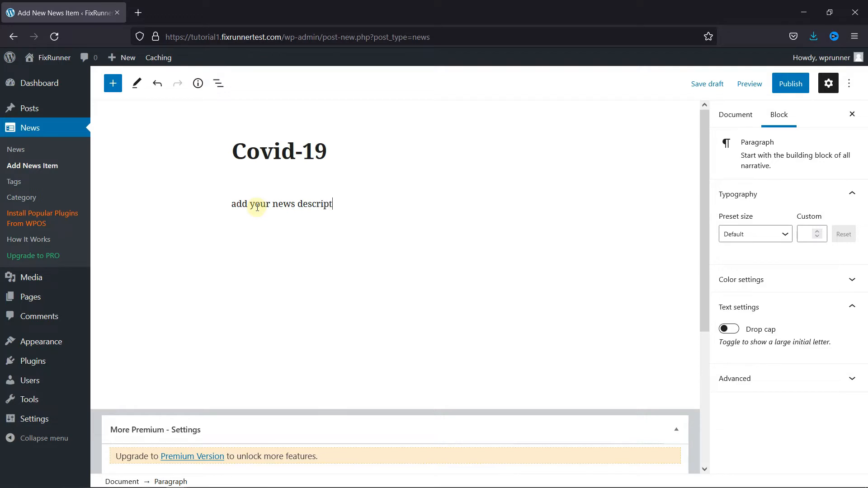
type("ion here...")
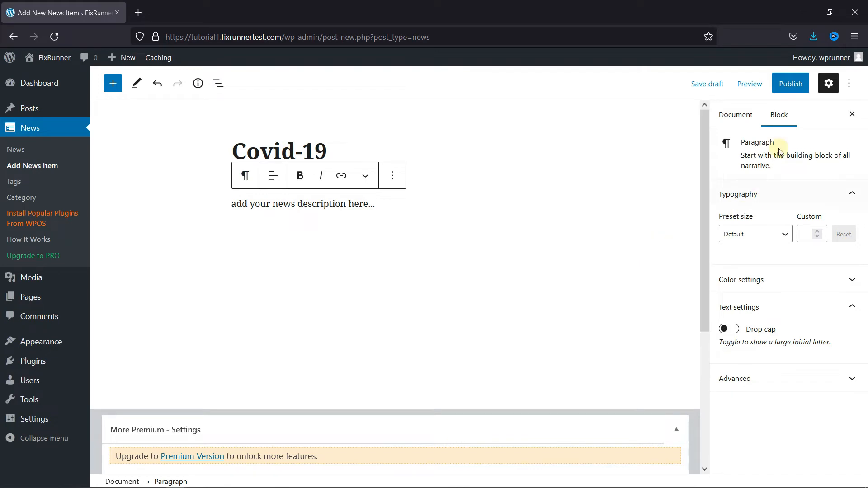
Publish the Covid-19 news item so it joins Latest News and Latest in sports.
left_click(791, 83)
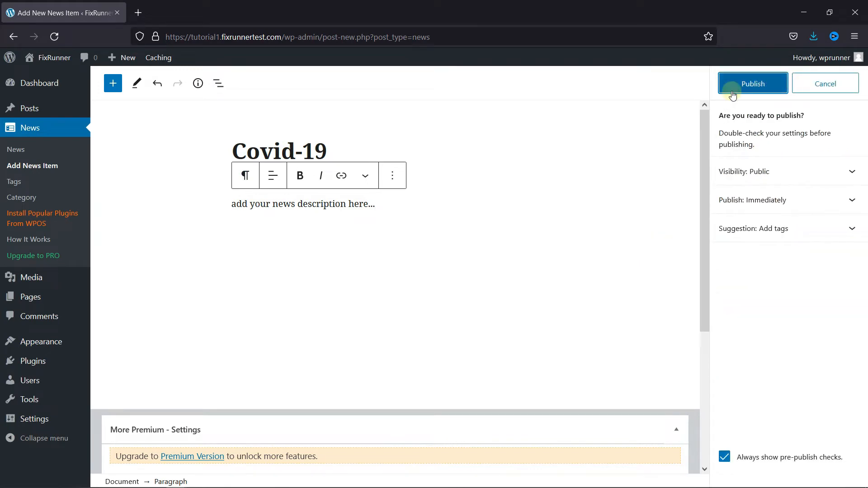
left_click(753, 83)
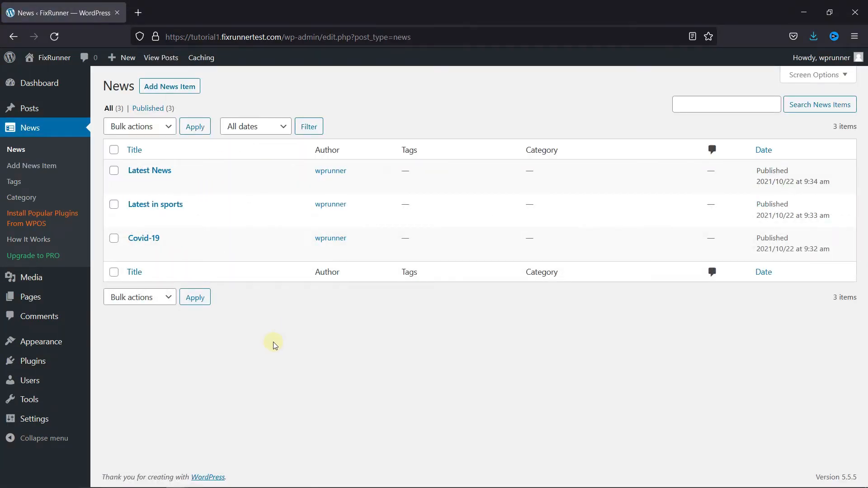
mouse_move(40, 341)
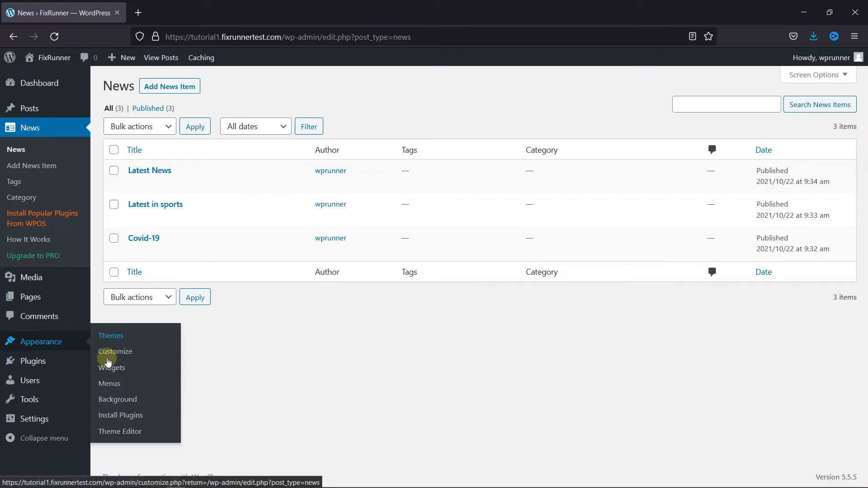
Place the Latest News Scrolling Widget into the Right Sidebar from Appearance > Widgets.
left_click(112, 368)
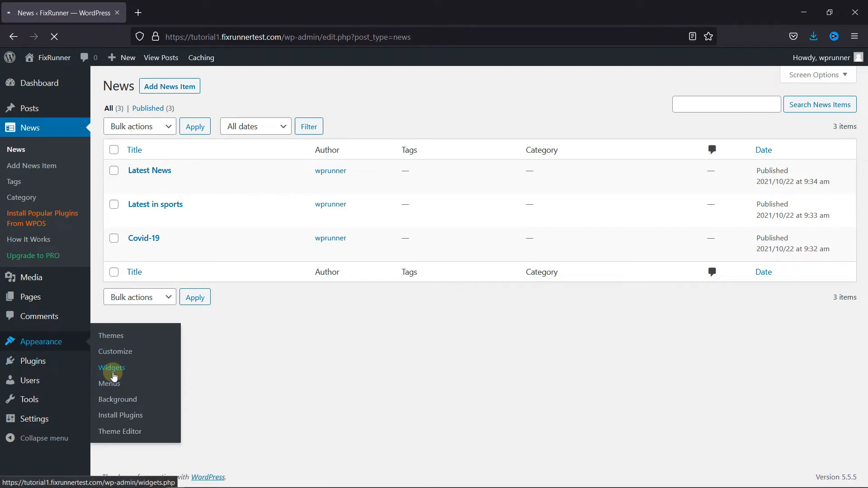
left_click(112, 368)
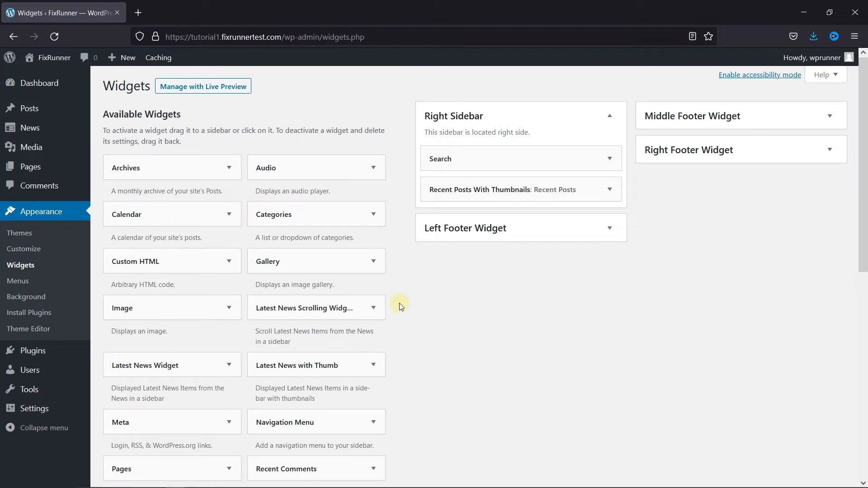
scroll("down", 3)
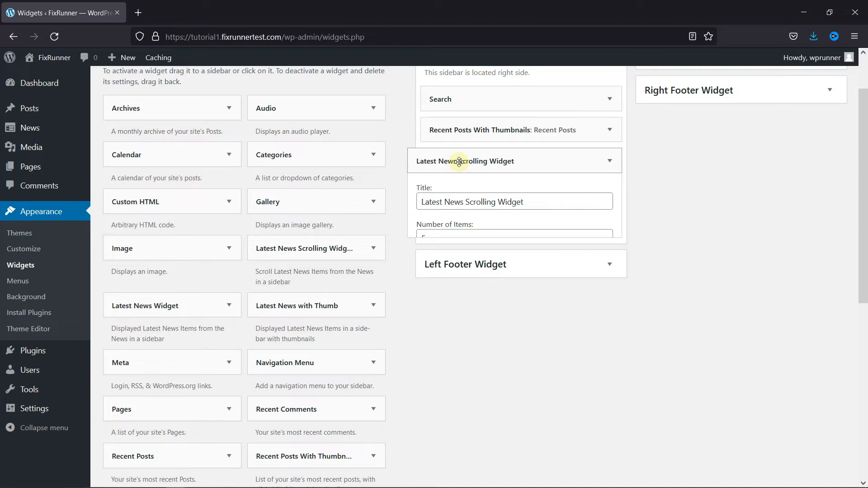
Save the widget as 'Latest News' showing 3 items with Display Date and Display Category on.
left_click(458, 161)
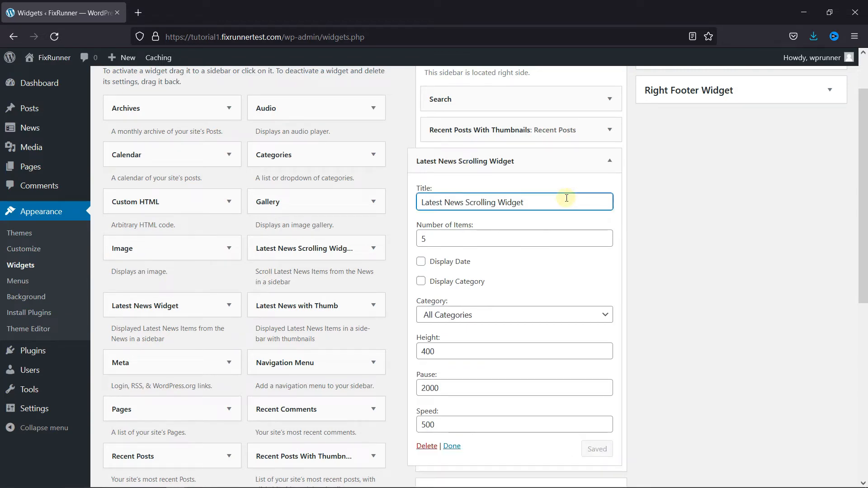
key("Backspace")
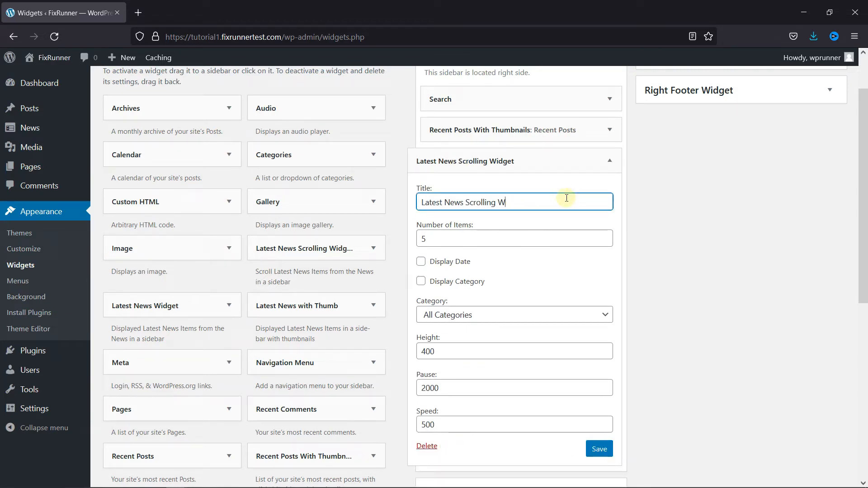
type("Latest News")
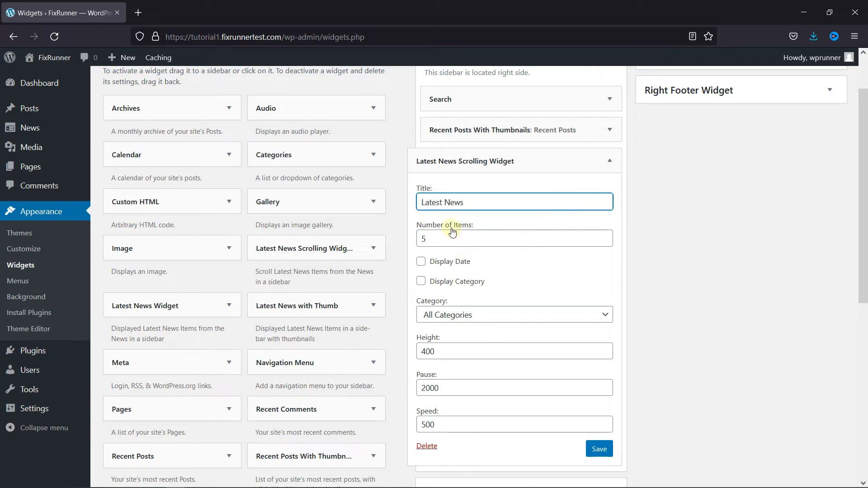
left_click(515, 238)
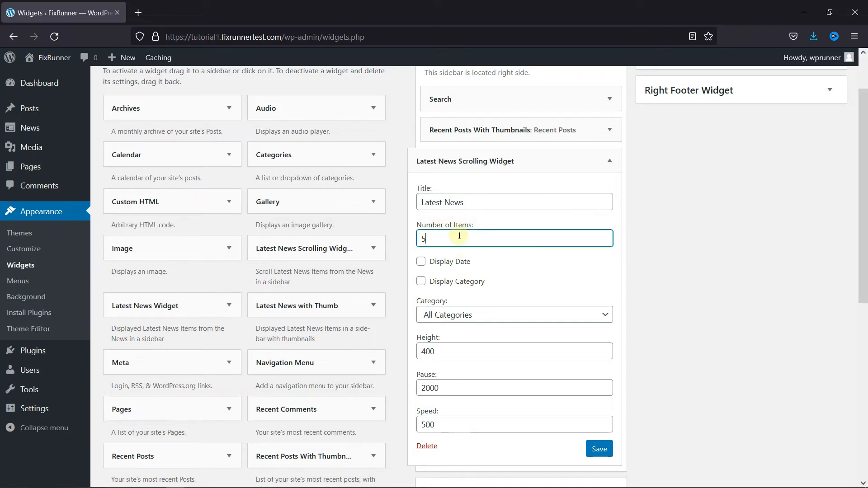
type("3")
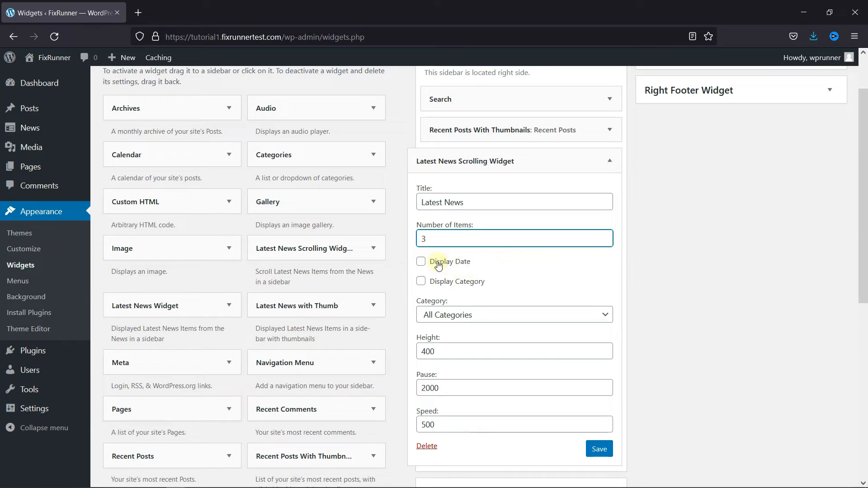
left_click(421, 261)
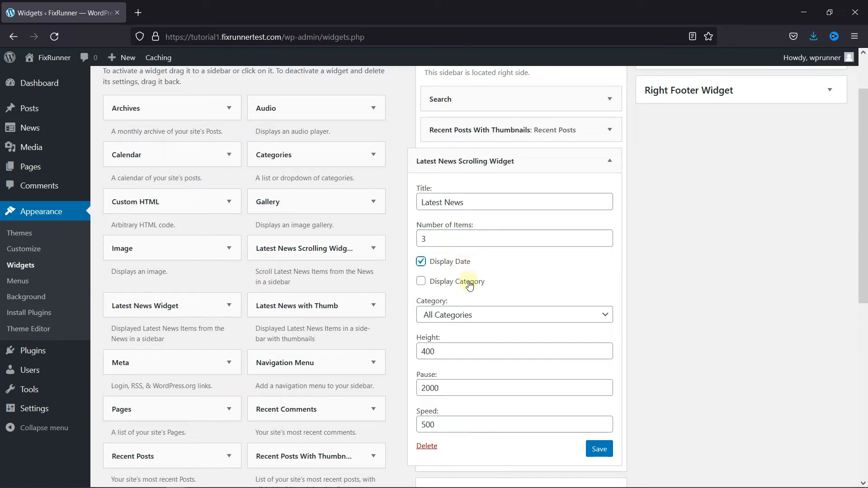
left_click(422, 281)
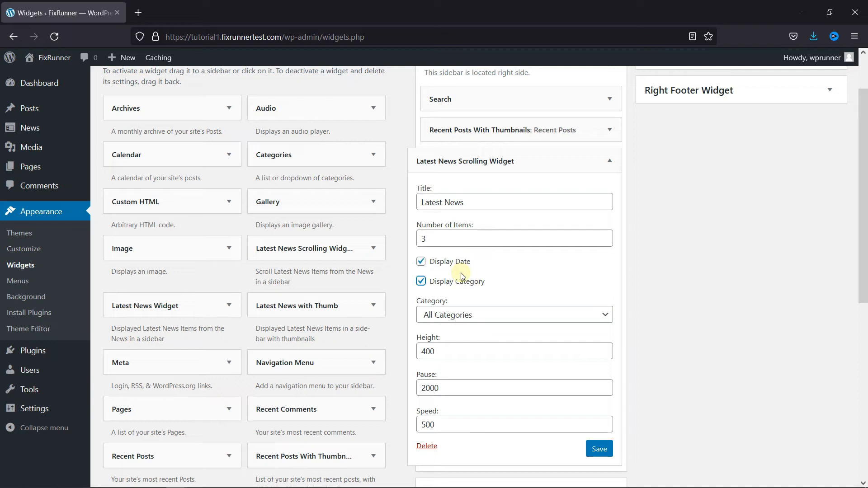
scroll("down", 3)
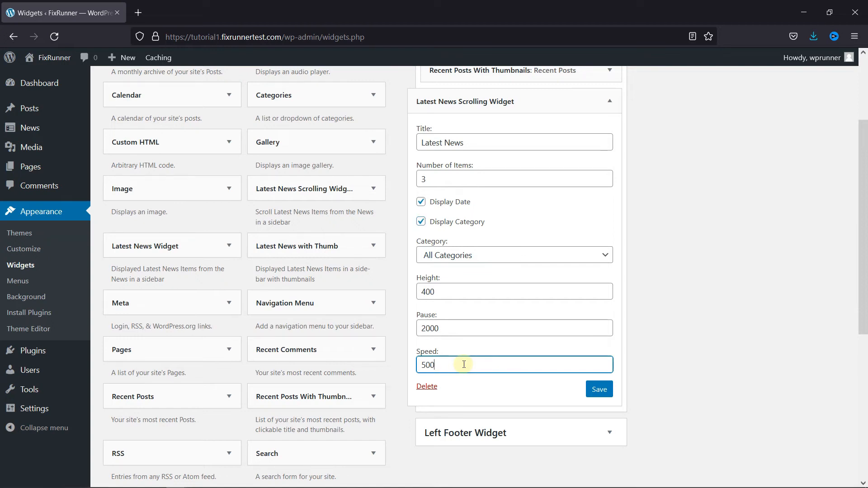
left_click(599, 389)
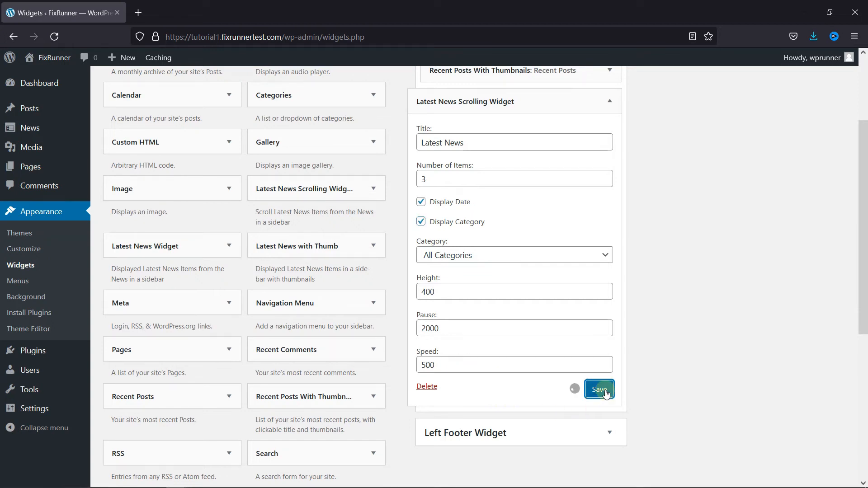
left_click(599, 390)
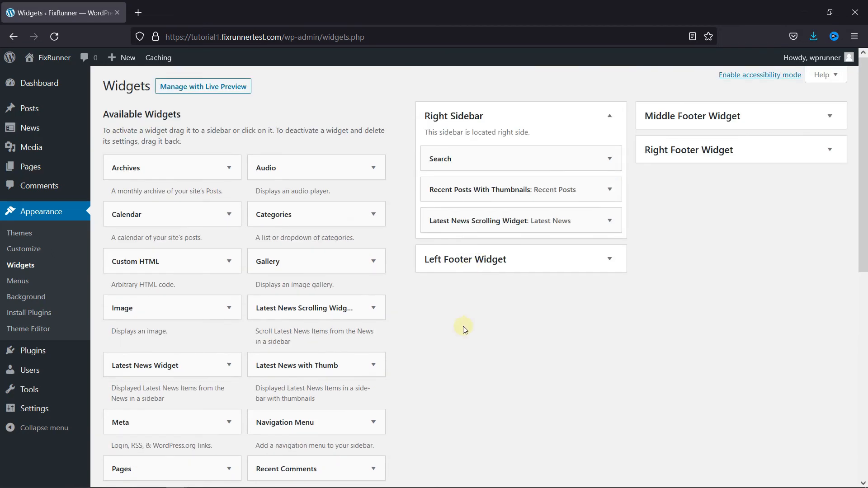
mouse_move(53, 57)
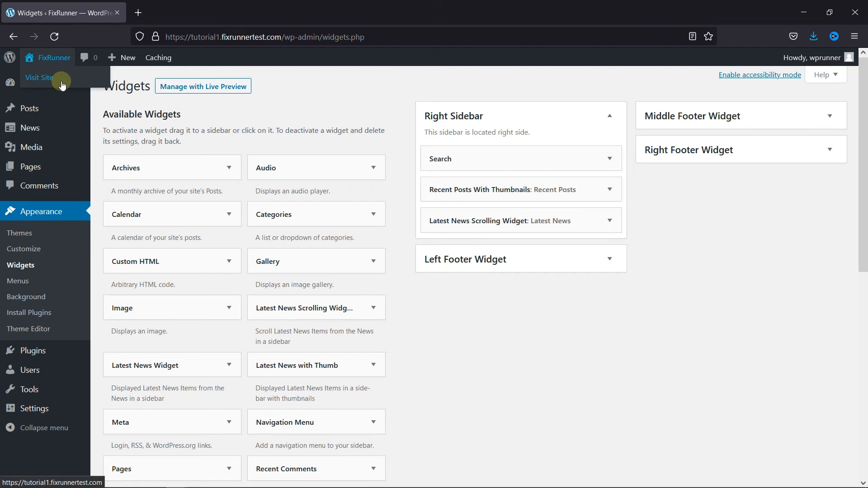
Visit the live site to see the Latest News section in the sidebar.
left_click(38, 77)
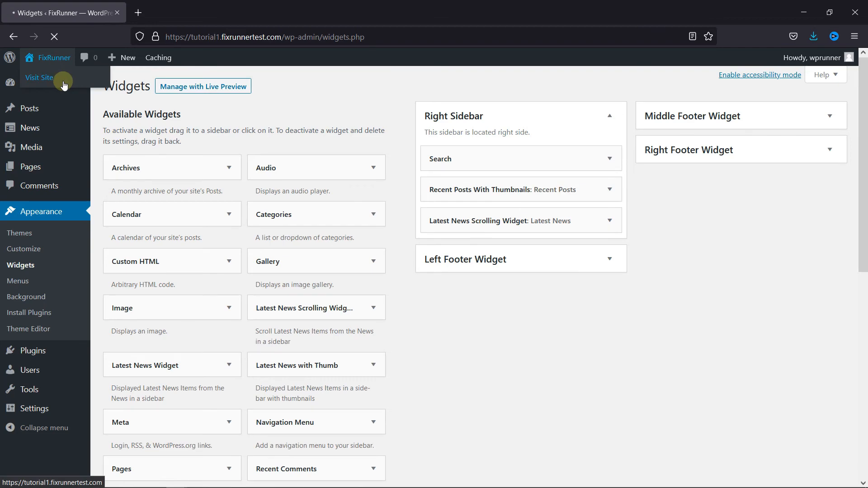
left_click(39, 78)
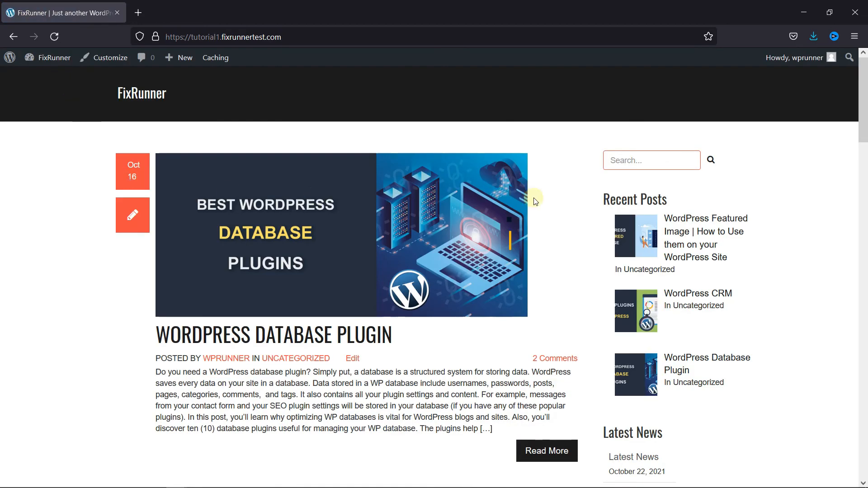
scroll("down", 3)
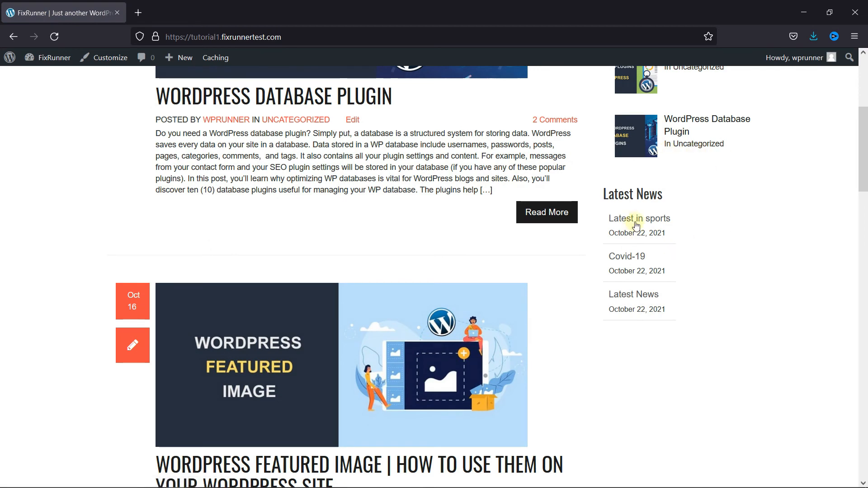
mouse_move(553, 330)
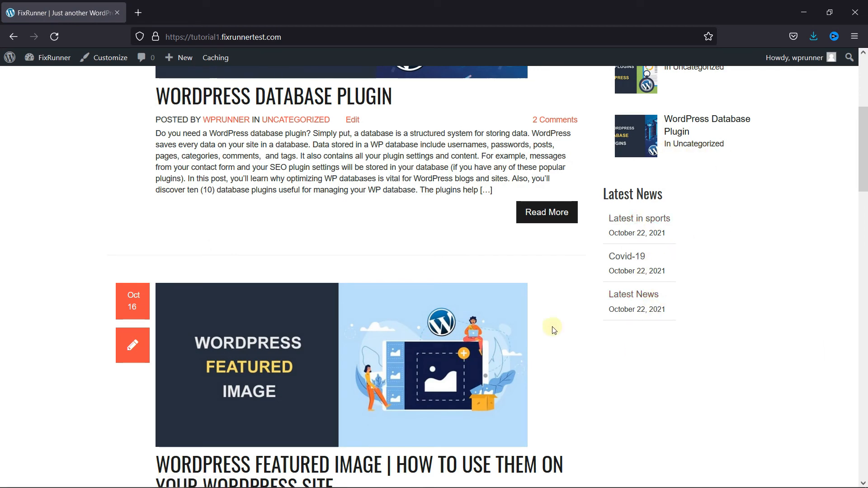